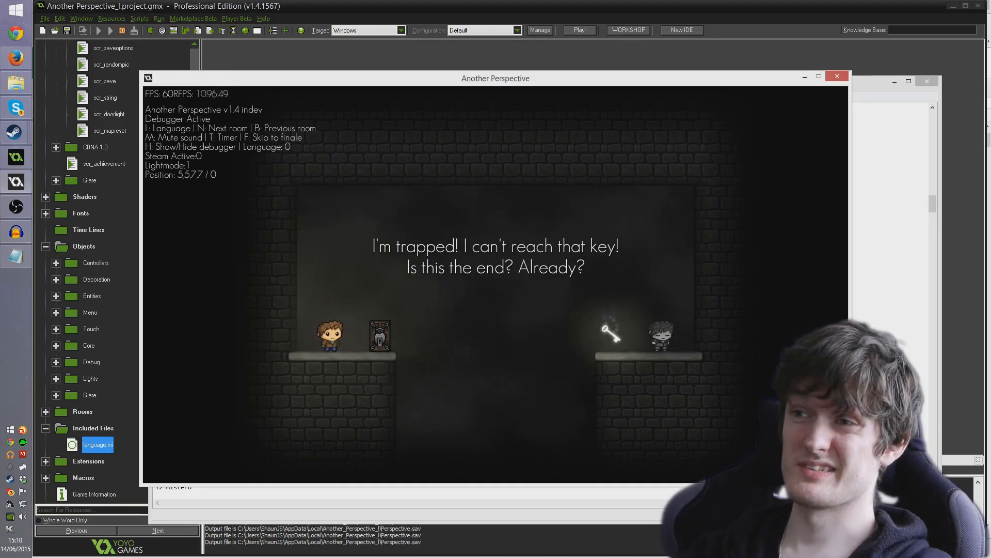
# Step: Cycle the running game's text from English to French with the L key
pyautogui.press('l')
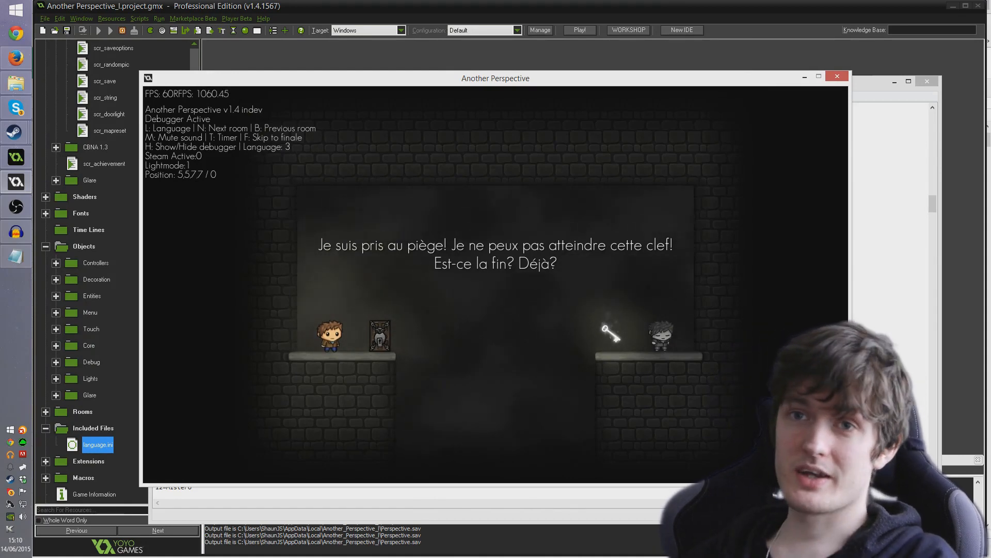
pyautogui.press('L')
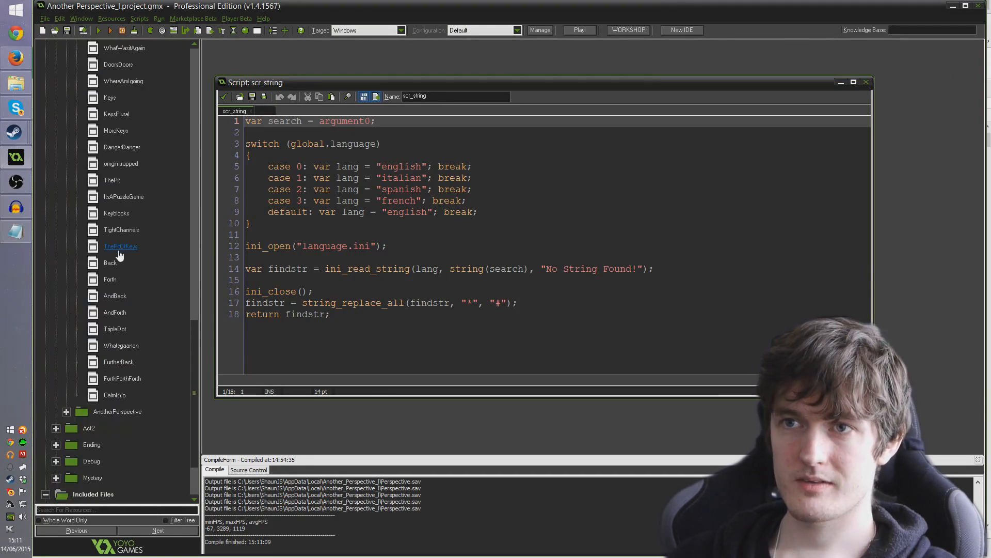
# Step: Open the Keyblocks room and view the Text instance's scr_string(1024) creation code
pyautogui.doubleClick(121, 228)
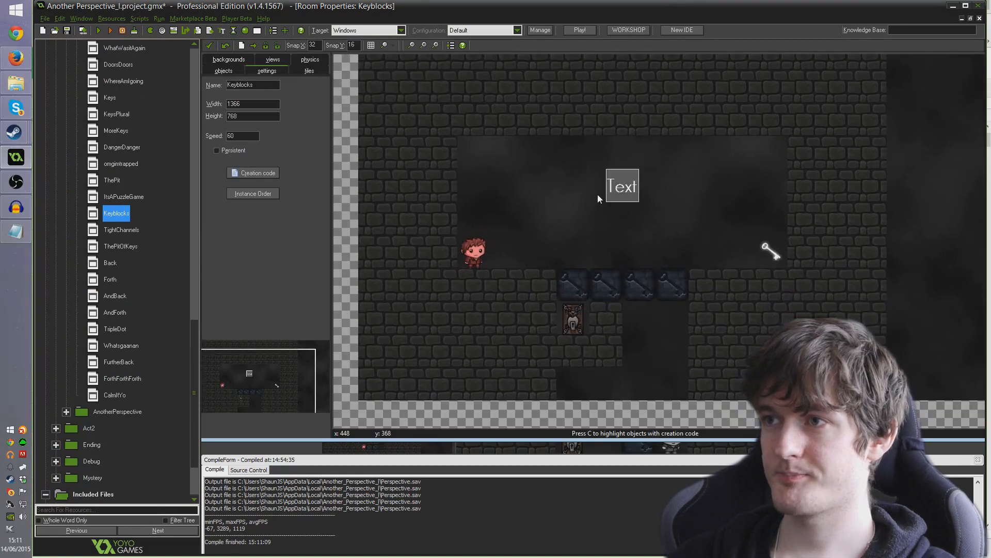
pyautogui.moveTo(623, 186)
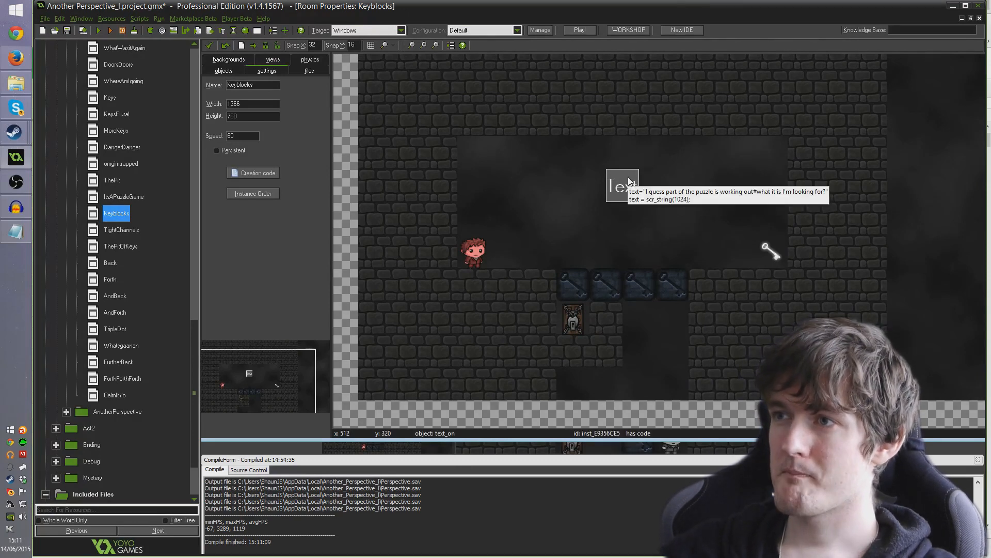
pyautogui.rightClick(621, 185)
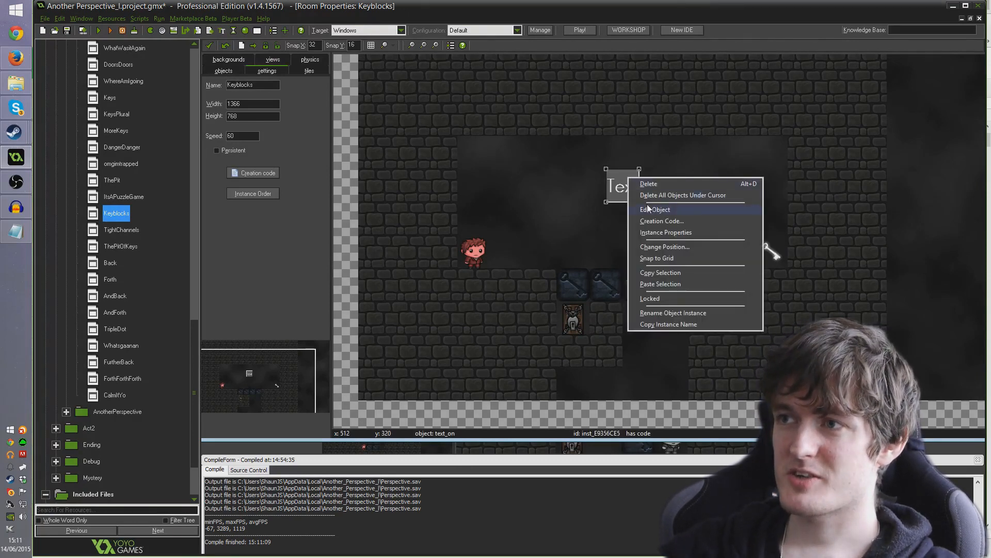
pyautogui.click(656, 209)
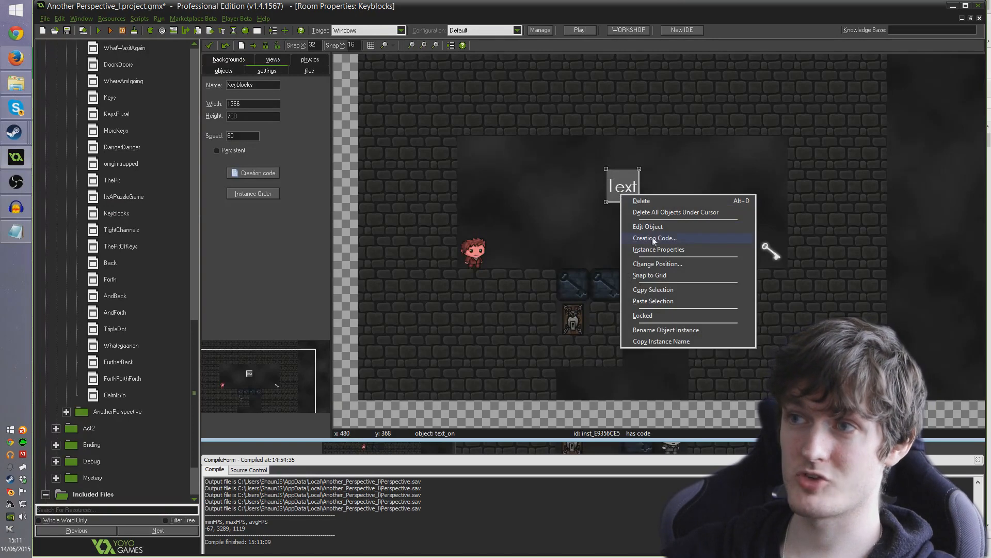
pyautogui.moveTo(607, 188)
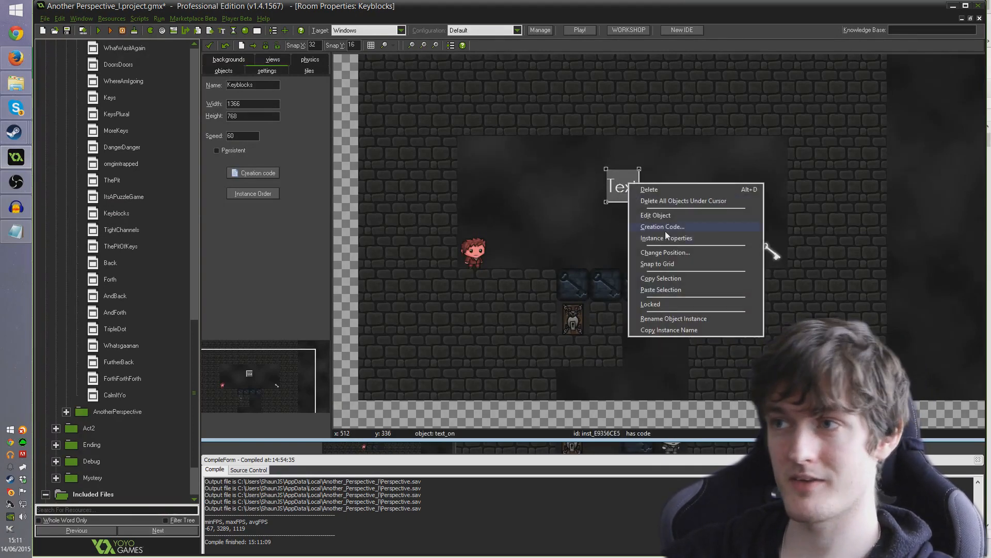
pyautogui.click(662, 226)
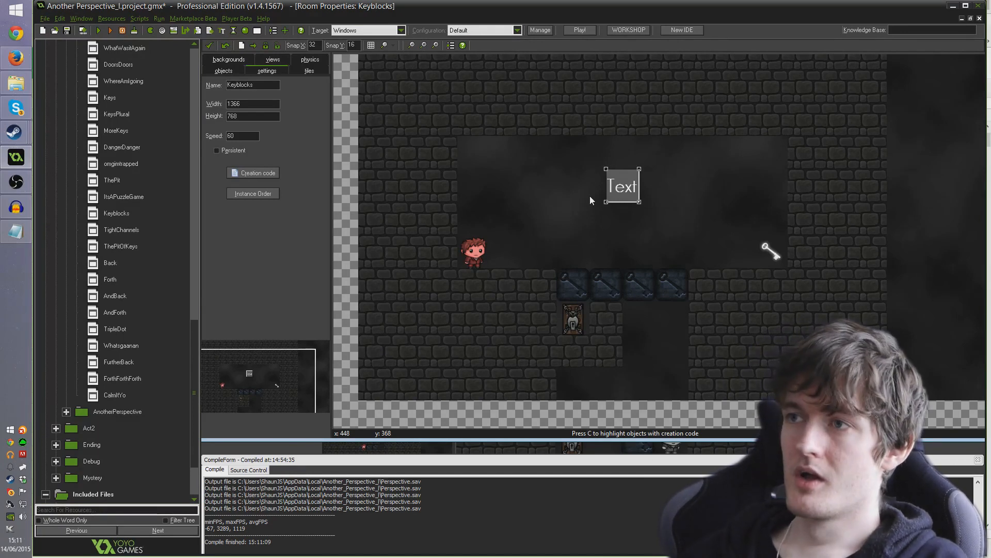
pyautogui.moveTo(580, 210)
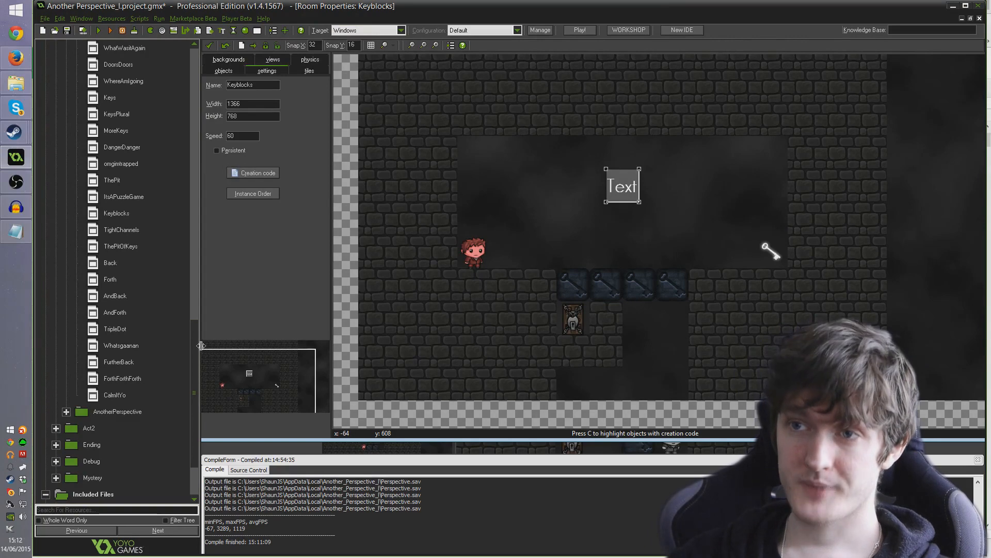
pyautogui.scroll(-3)
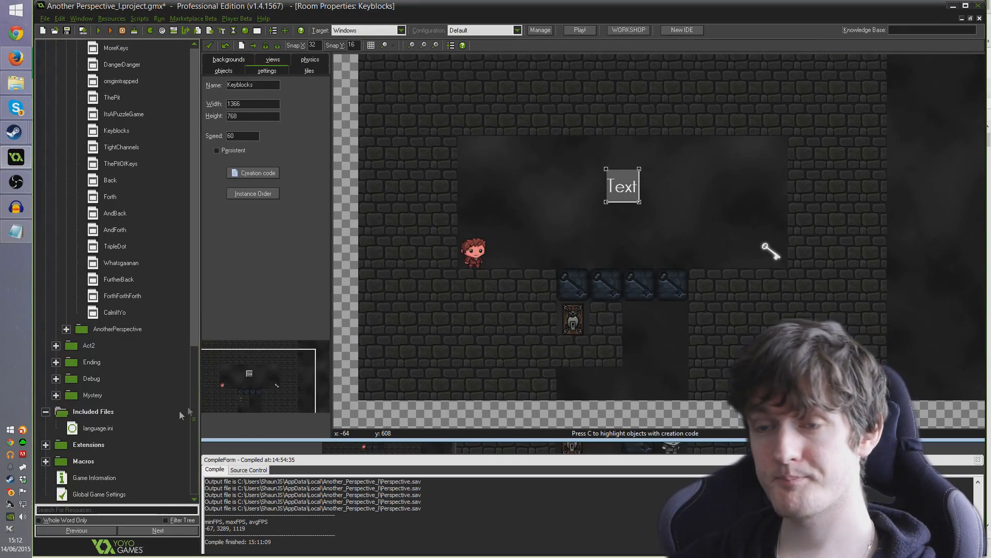
# Step: Open language.ini in Notepad and select the english section header
pyautogui.doubleClick(98, 428)
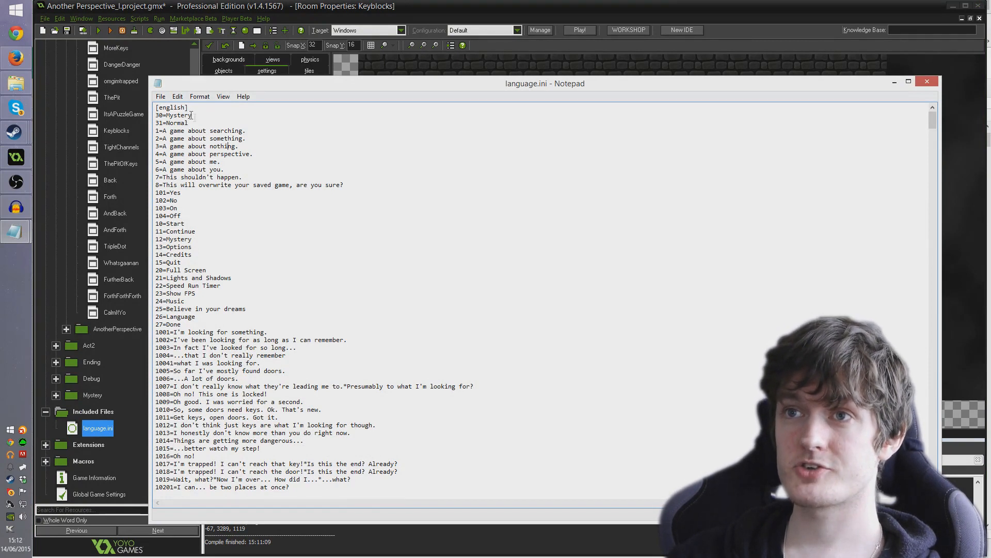
pyautogui.doubleClick(171, 107)
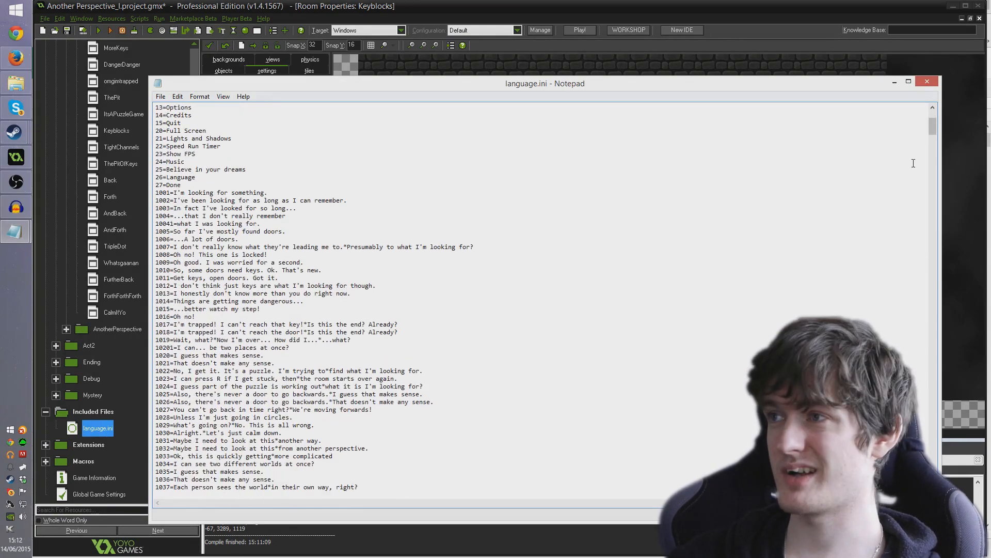
pyautogui.scroll(-3)
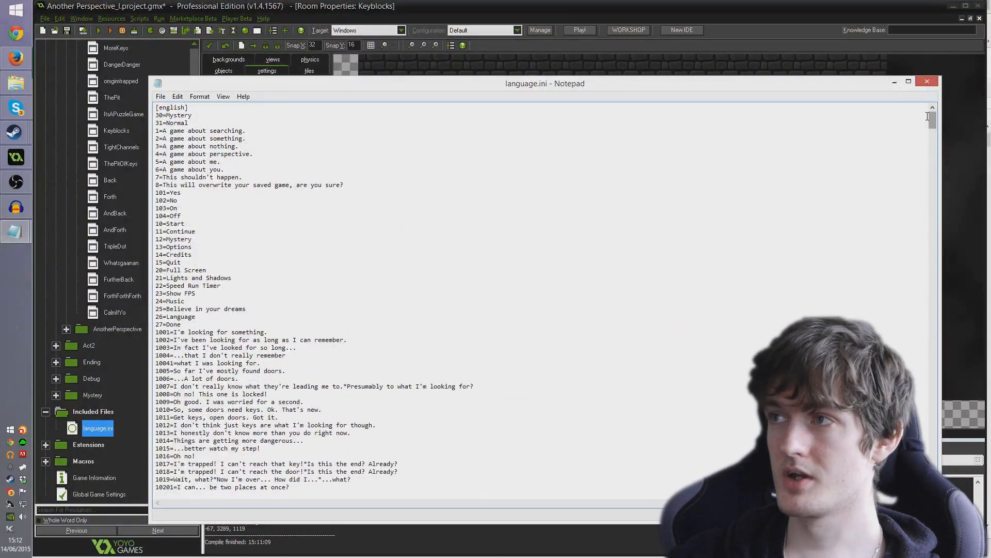
pyautogui.doubleClick(172, 107)
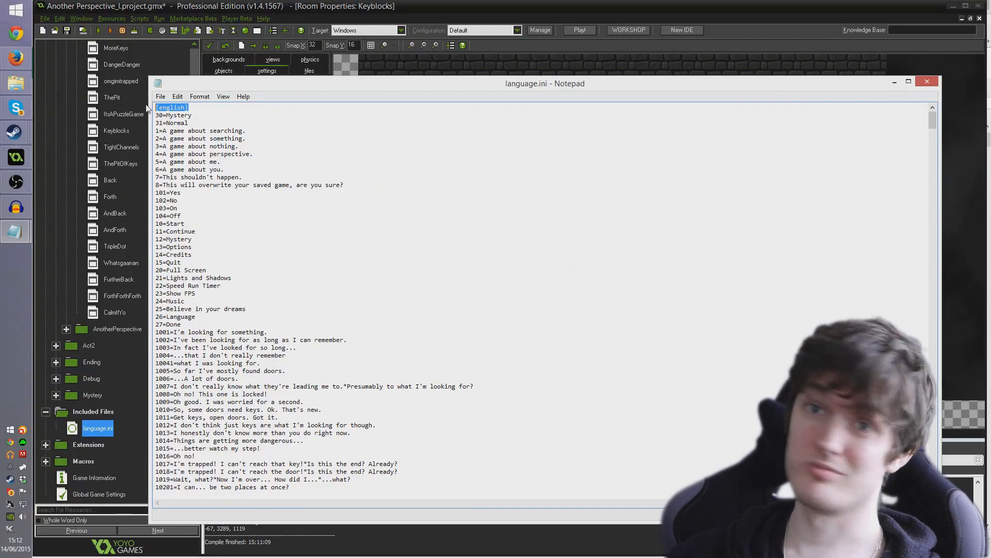
# Step: Scroll through the numbered English and Italian entries, then close Notepad
pyautogui.scroll(-3)
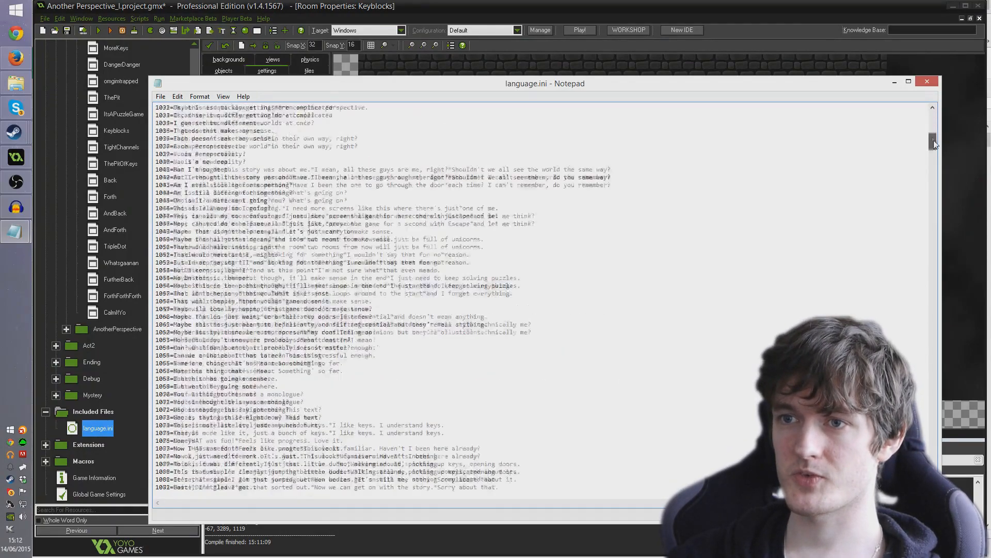
pyautogui.scroll(-3)
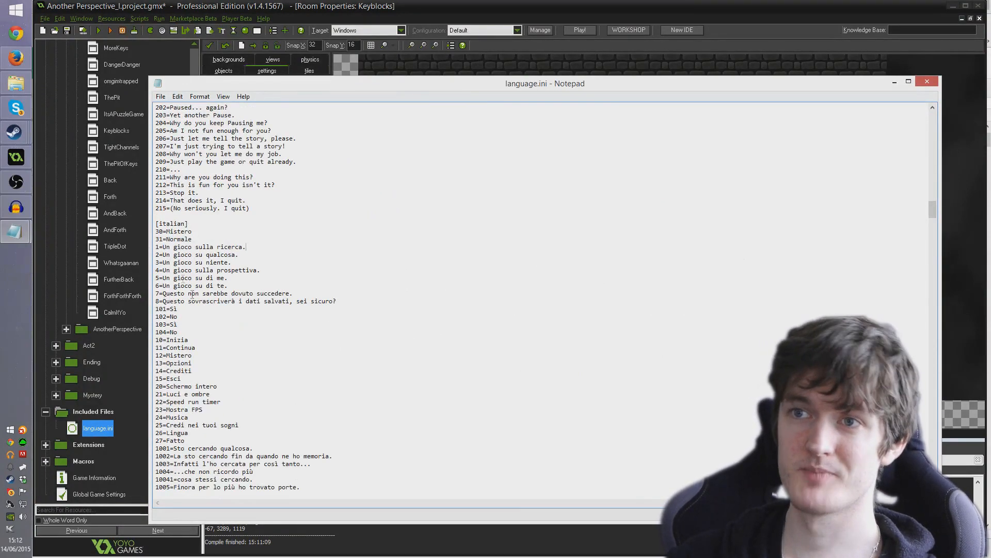
pyautogui.scroll(-3)
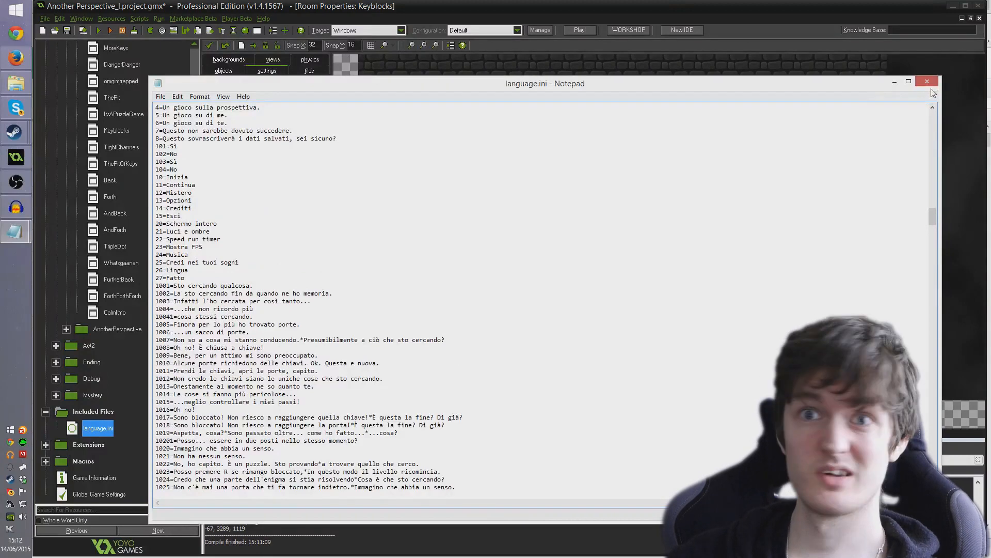
pyautogui.click(926, 81)
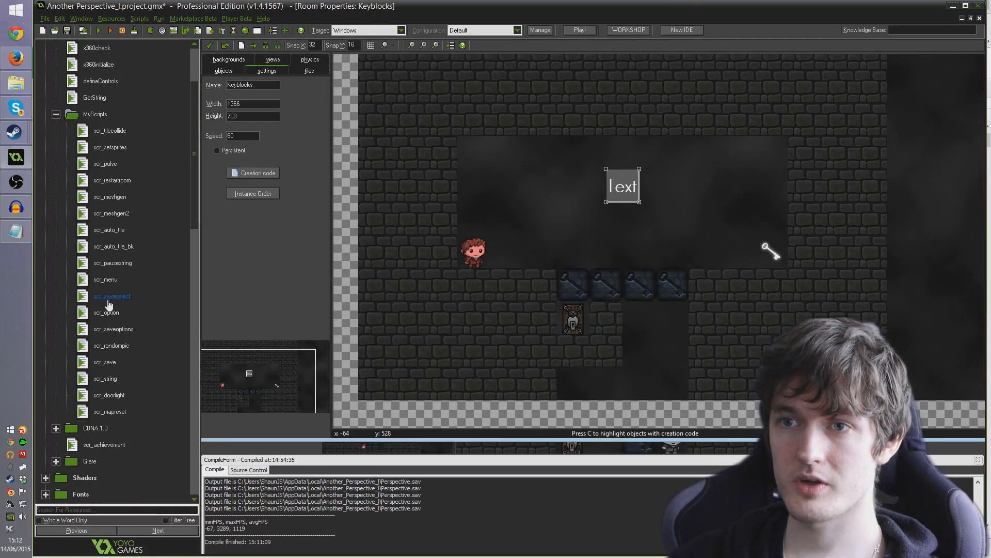
# Step: Open scr_string from MyScripts and click into the code editor
pyautogui.doubleClick(105, 378)
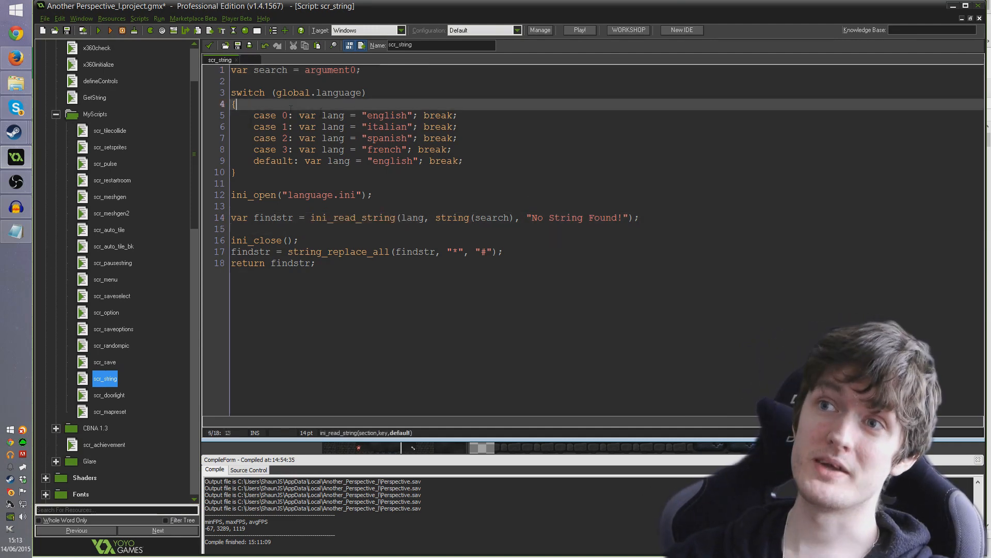
pyautogui.click(433, 149)
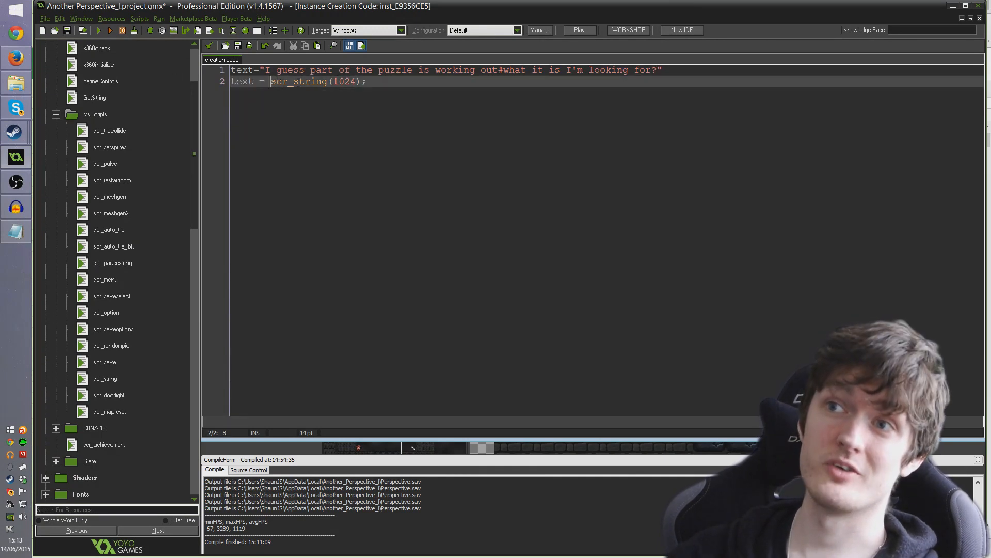
# Step: Select the scr_string call in the Text instance's creation code
pyautogui.doubleClick(343, 81)
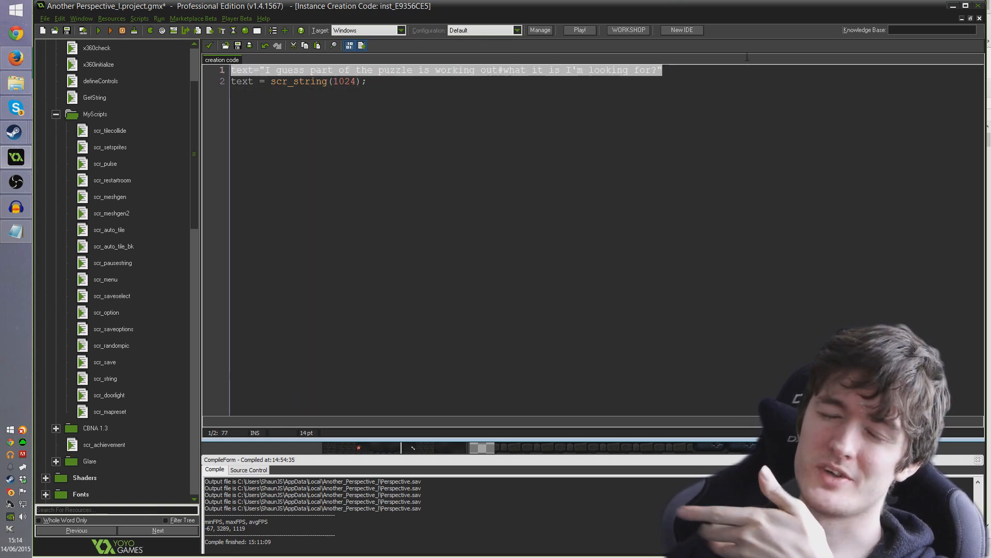
pyautogui.click(254, 70)
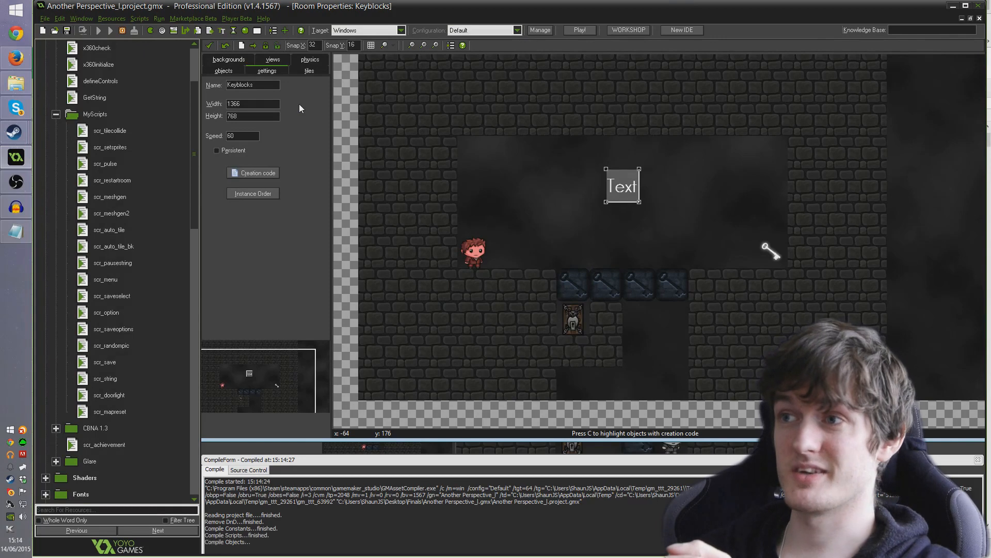
# Step: Run the game with the green Play button to test the Keyblocks room
pyautogui.click(578, 30)
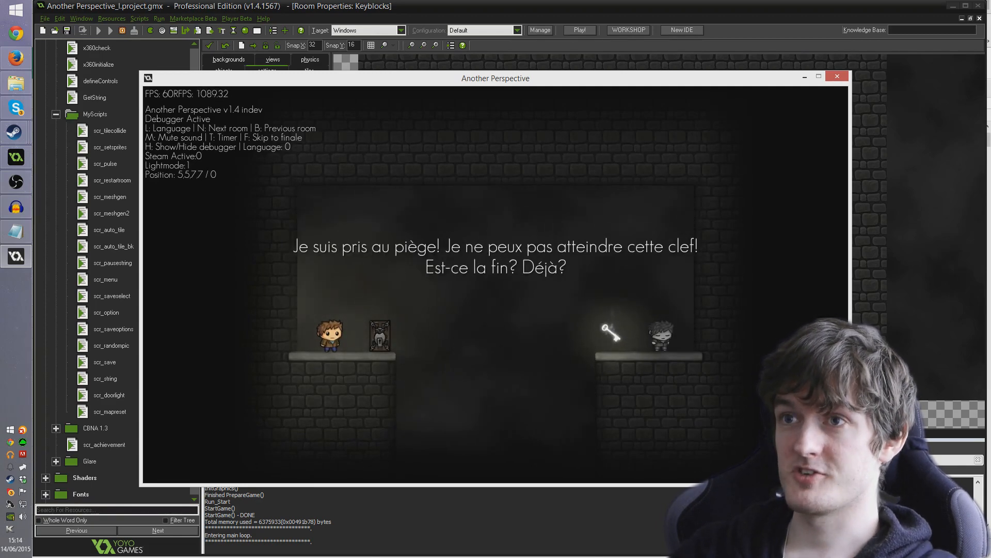
# Step: Switch the Keyblocks dialogue through French, English and Spanish using L
pyautogui.press('L')
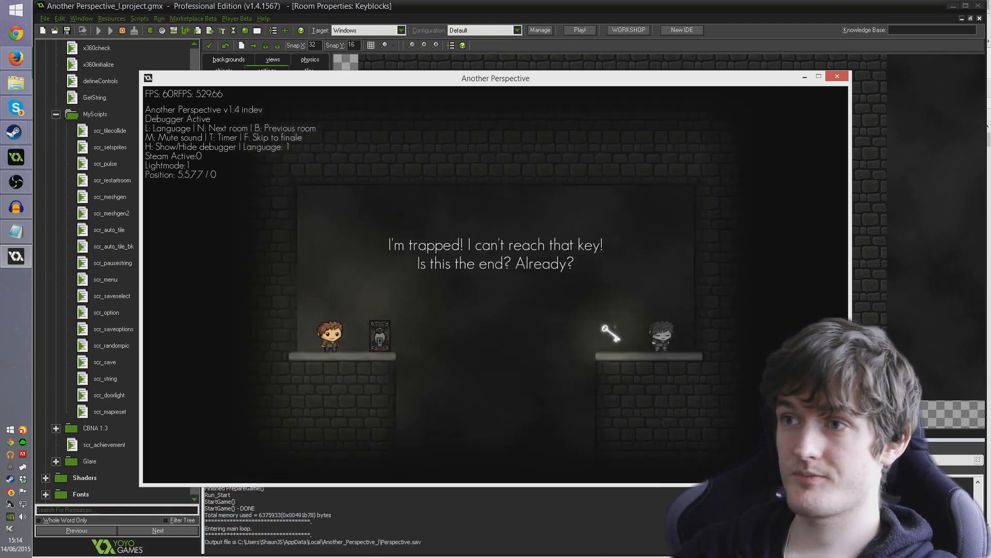
pyautogui.press('l')
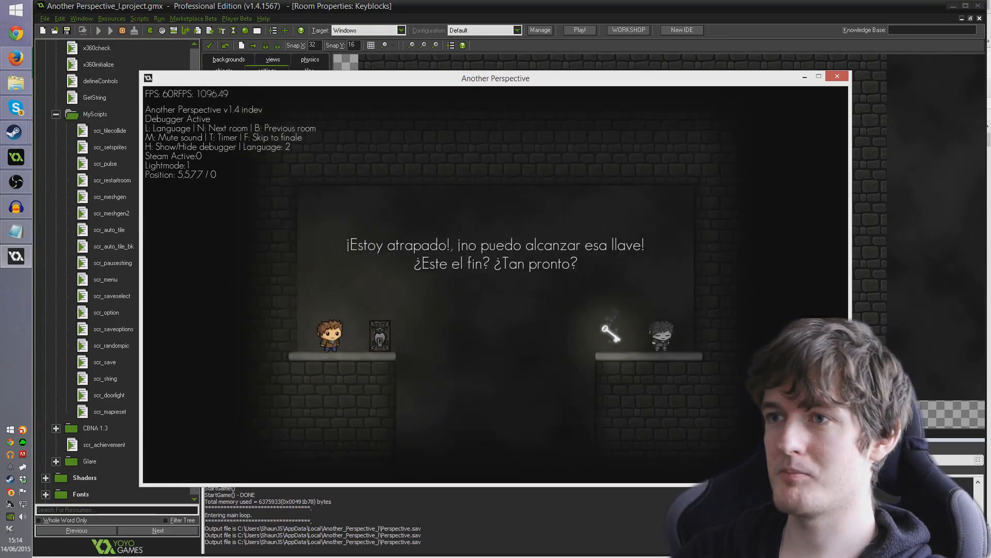
pyautogui.press('l')
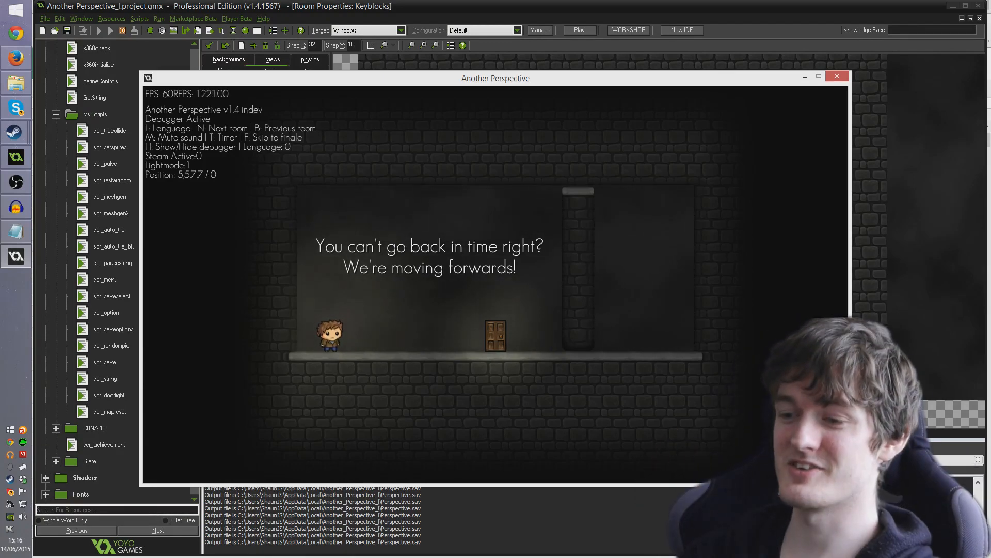
# Step: Press L repeatedly until the later room's moving-forwards line shows in Italian
pyautogui.press('l')
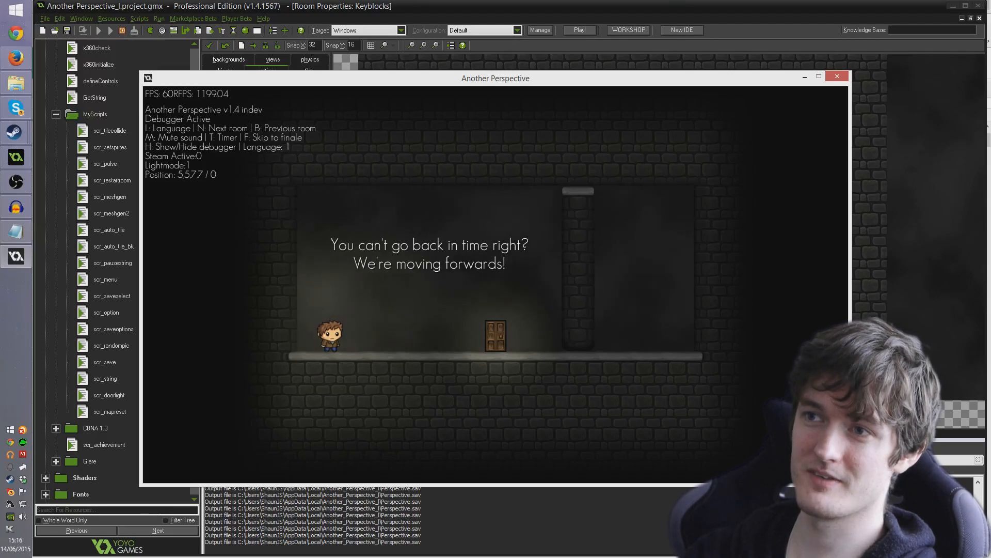
pyautogui.press('l')
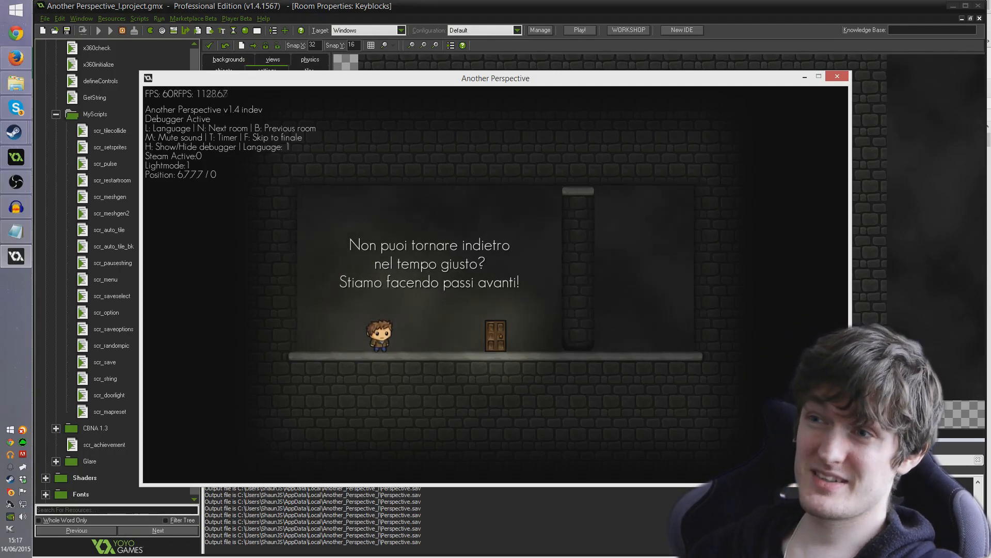
pyautogui.press('l')
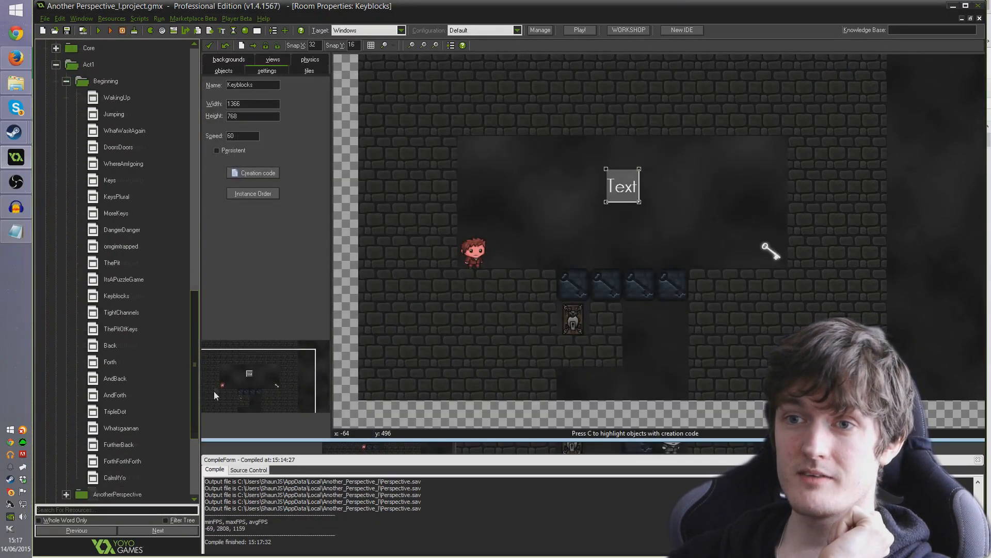
# Step: Scroll the resource tree down to show the MyScripts folder with scr_string
pyautogui.scroll(-3)
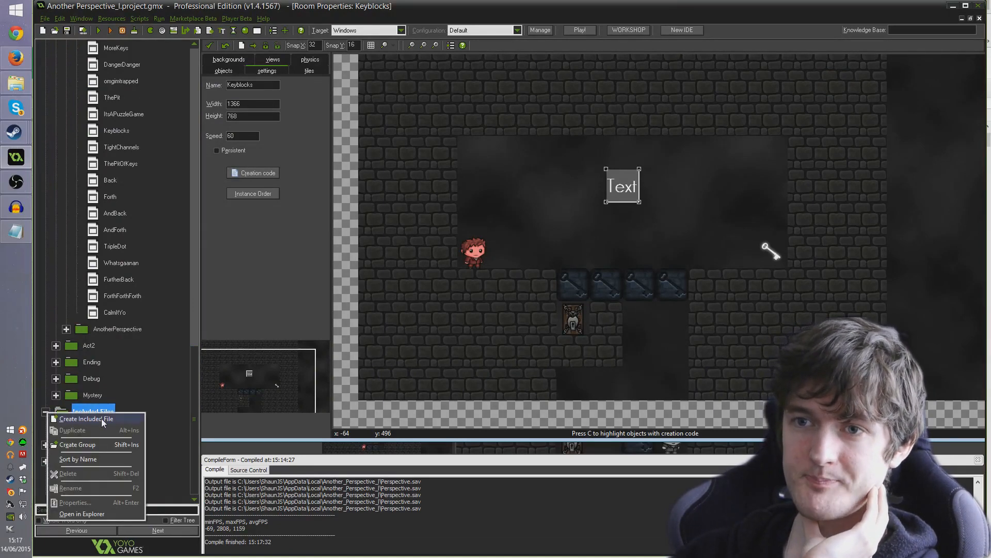
pyautogui.click(88, 419)
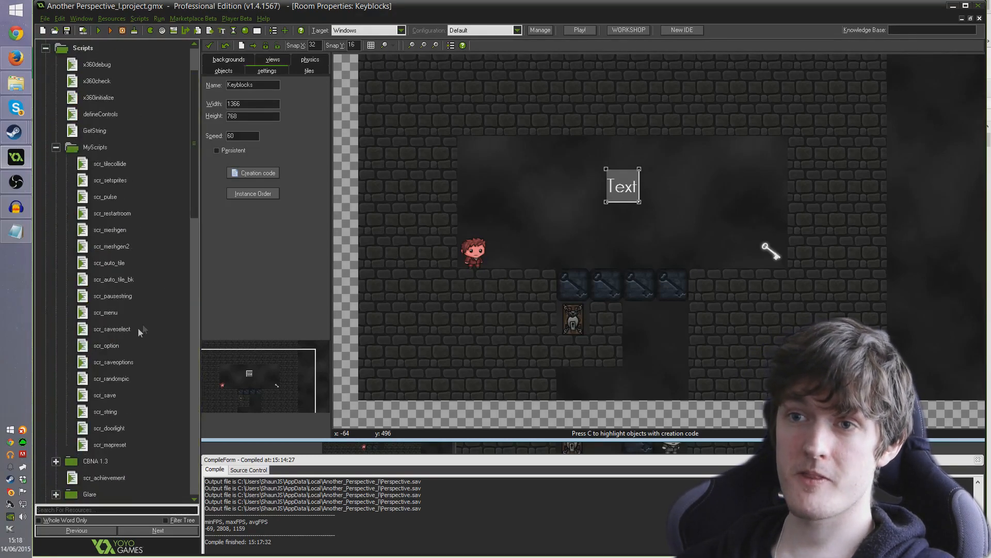
# Step: Open scr_string from Scripts > MyScripts to show its language.ini lookup
pyautogui.doubleClick(105, 411)
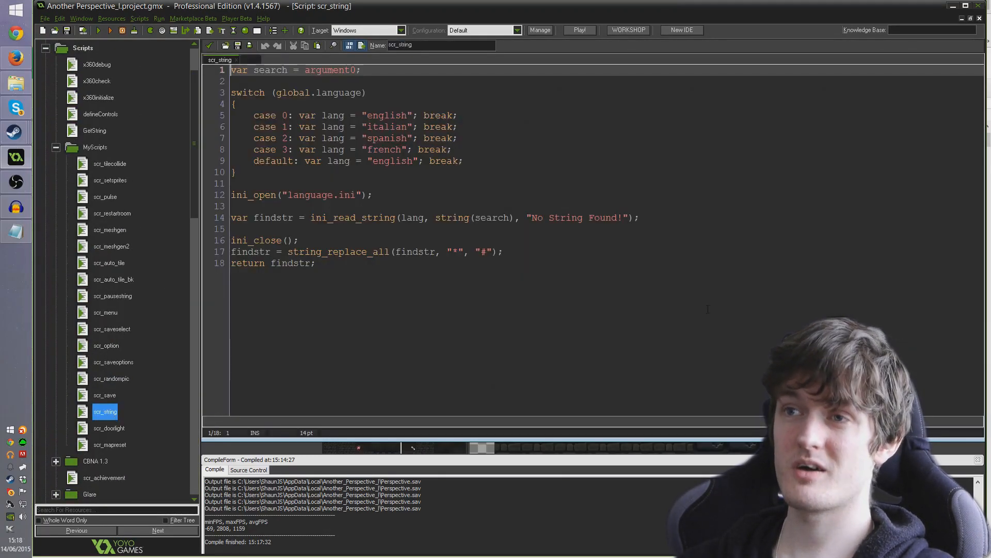